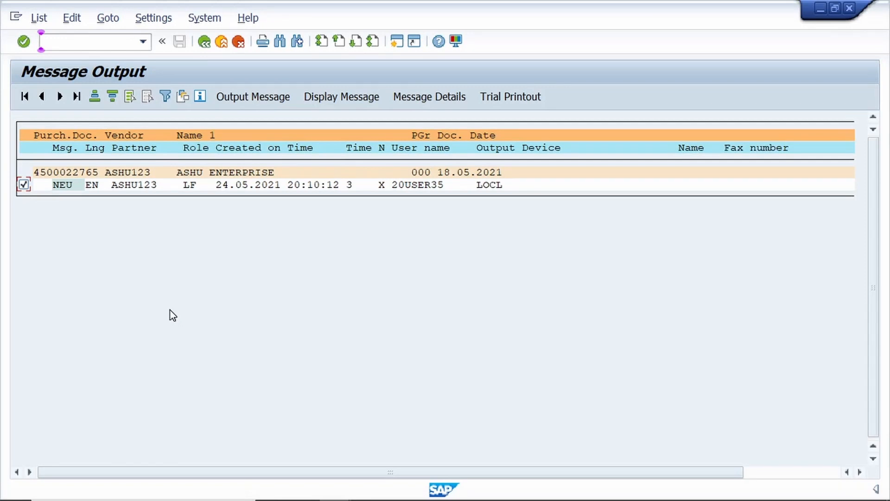
pyautogui.moveTo(131, 274)
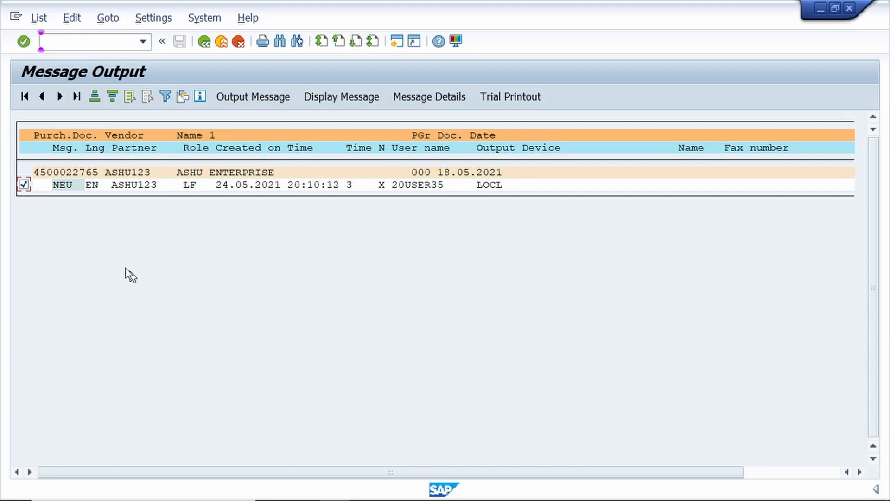
pyautogui.moveTo(119, 213)
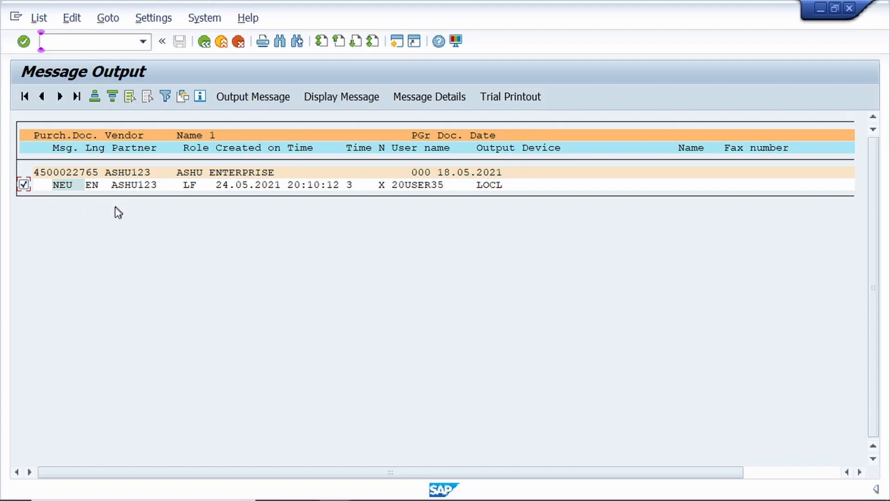
pyautogui.moveTo(222, 219)
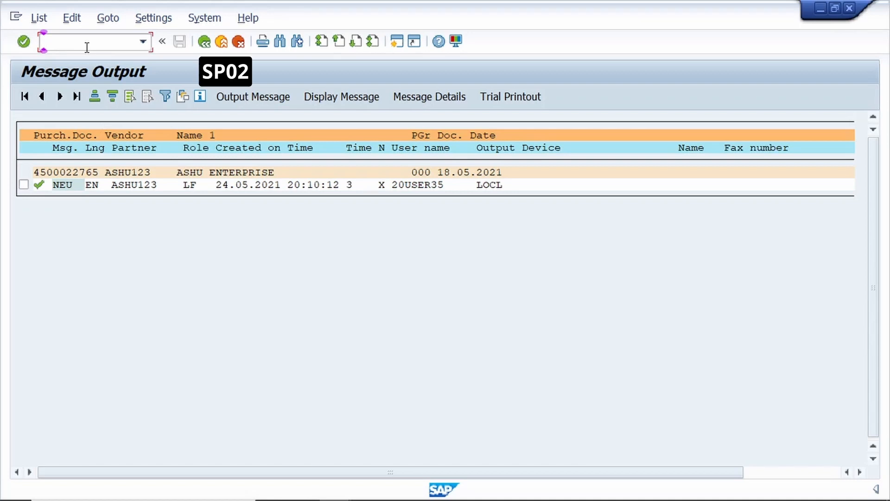
# Step: Review the six spool requests in SP02, including PO TO BE DELIVERED request 480361
pyautogui.write('/n')
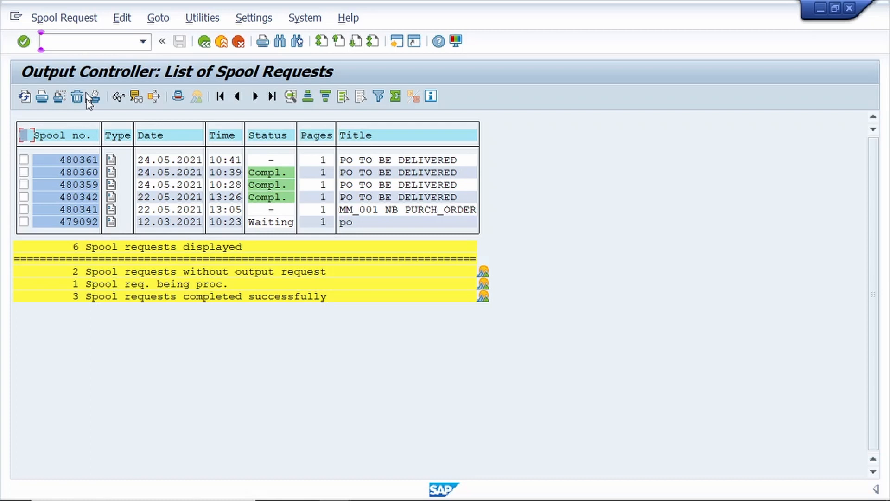
pyautogui.moveTo(103, 164)
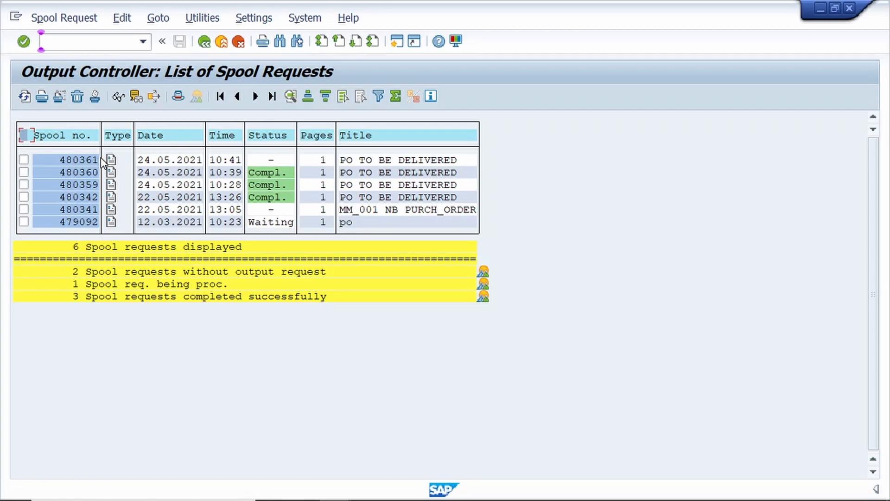
pyautogui.press('ctrl+c')
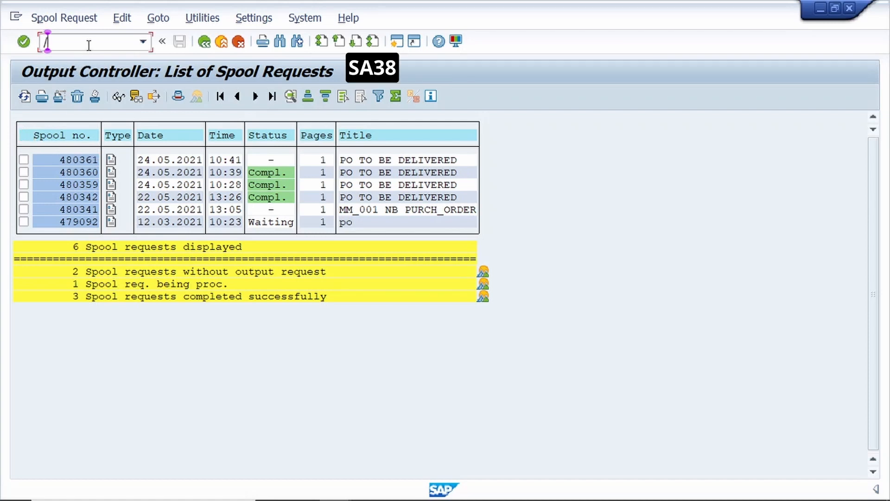
# Step: Run program RSTXPDFT4 via SA38 for spool request 480361
pyautogui.write('/nsa')
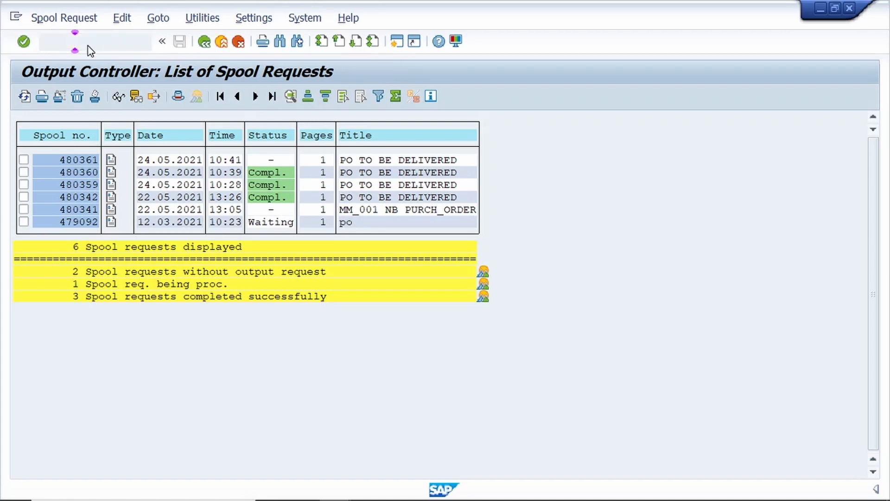
pyautogui.click(85, 40)
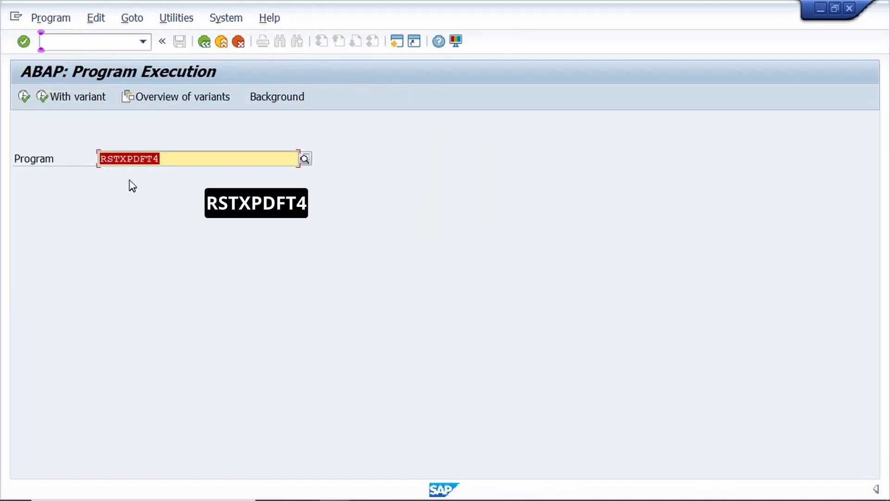
pyautogui.moveTo(132, 176)
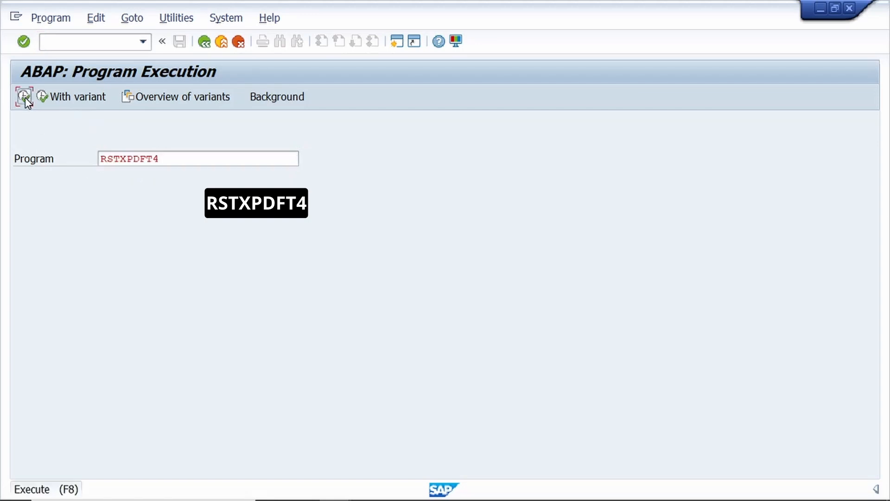
pyautogui.click(24, 96)
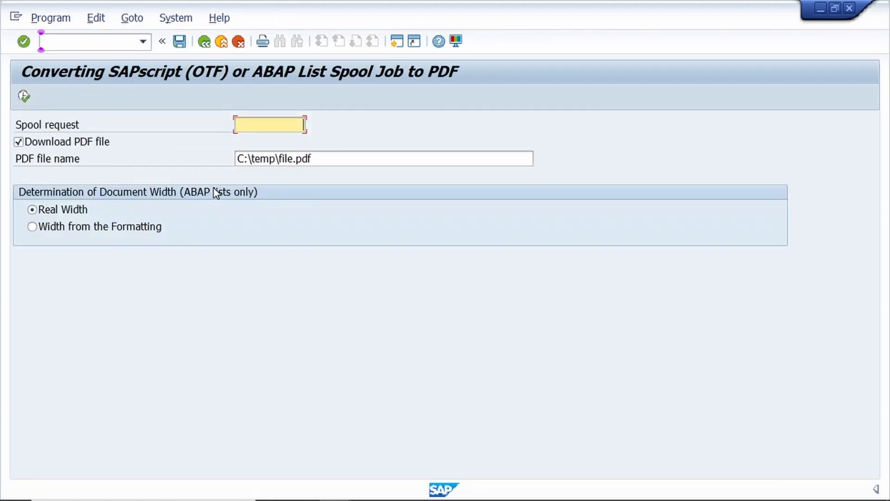
pyautogui.write('480361')
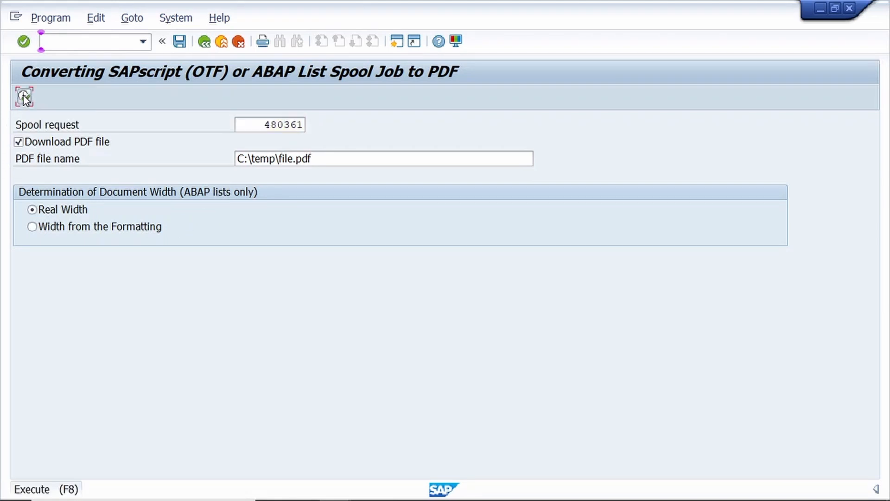
pyautogui.click(23, 96)
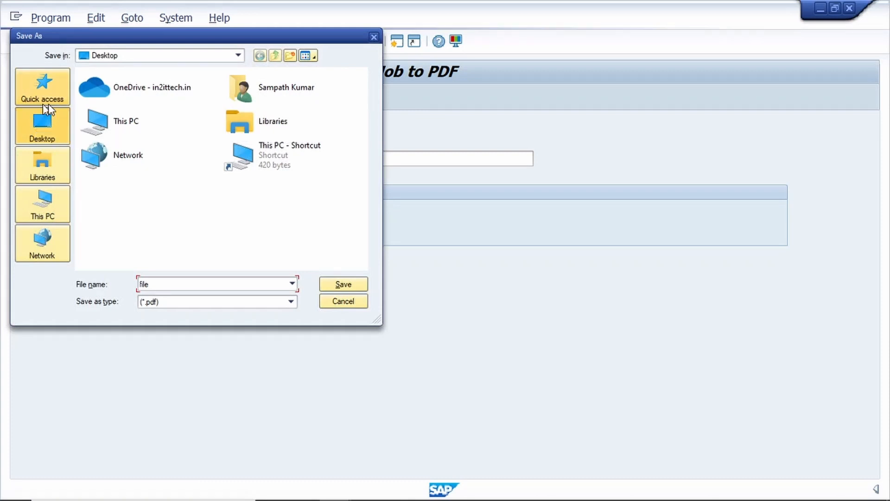
pyautogui.moveTo(210, 222)
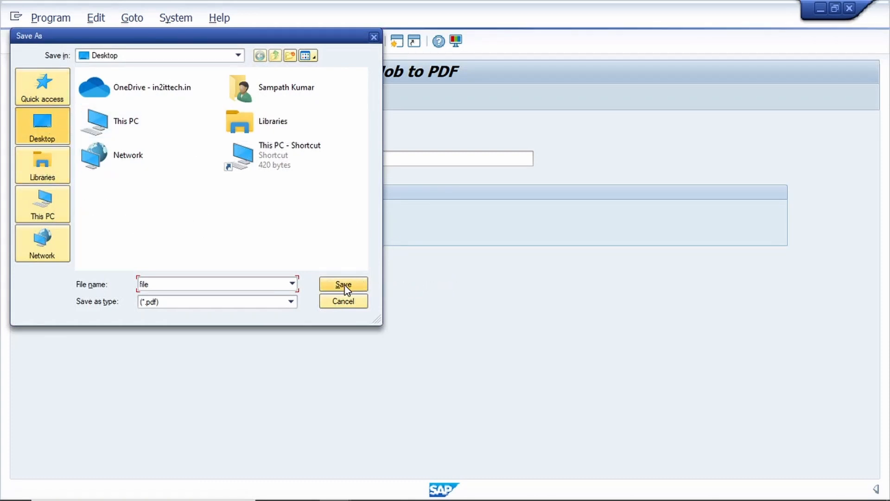
# Step: Save the converted PDF as file.pdf on the desktop, allowing the file write
pyautogui.click(343, 284)
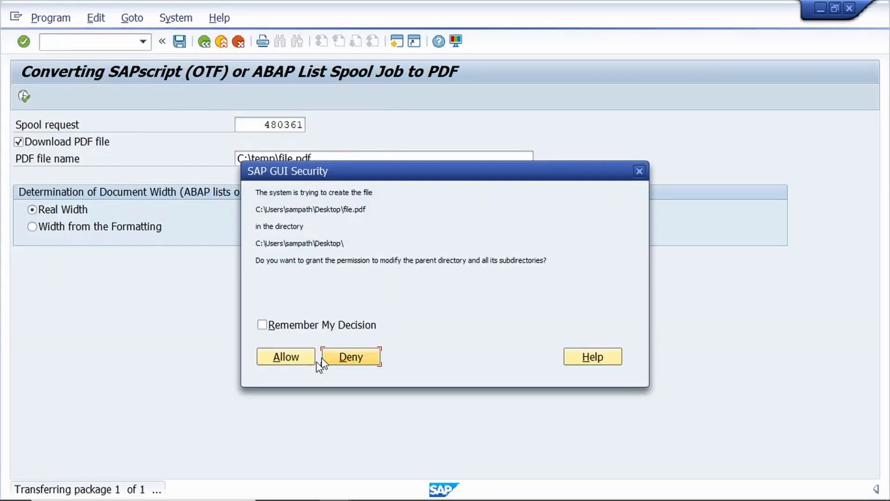
pyautogui.click(286, 357)
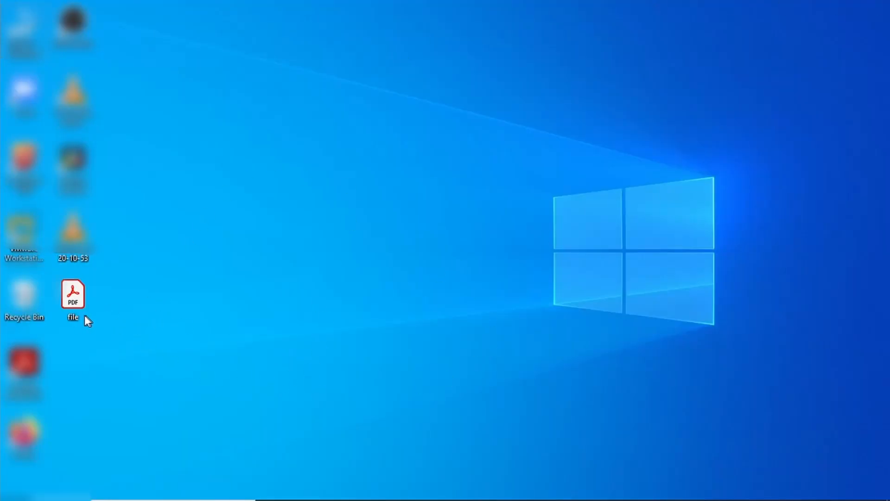
pyautogui.click(73, 294)
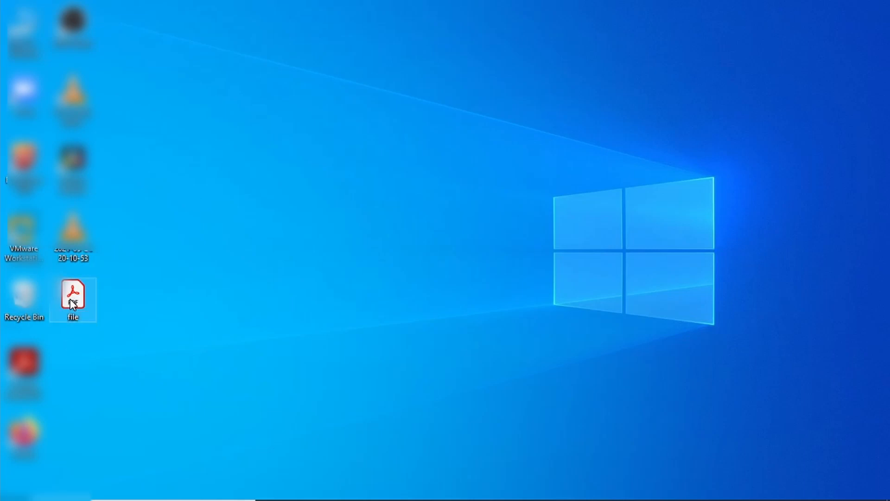
pyautogui.doubleClick(73, 292)
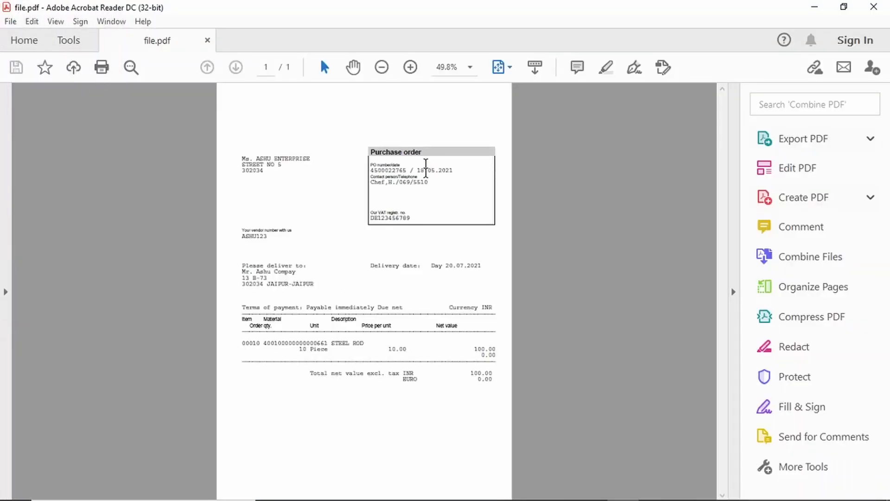